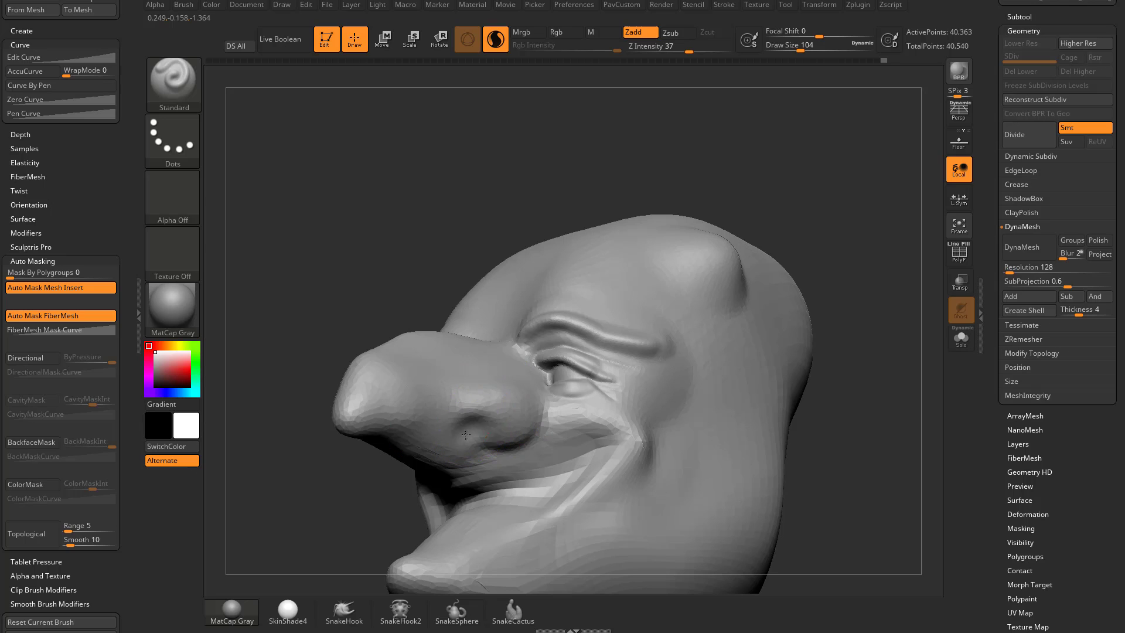
- Begin sculpting the bulbous nose on the cartoon head with the Standard brush in Zadd
left_click(500, 445)
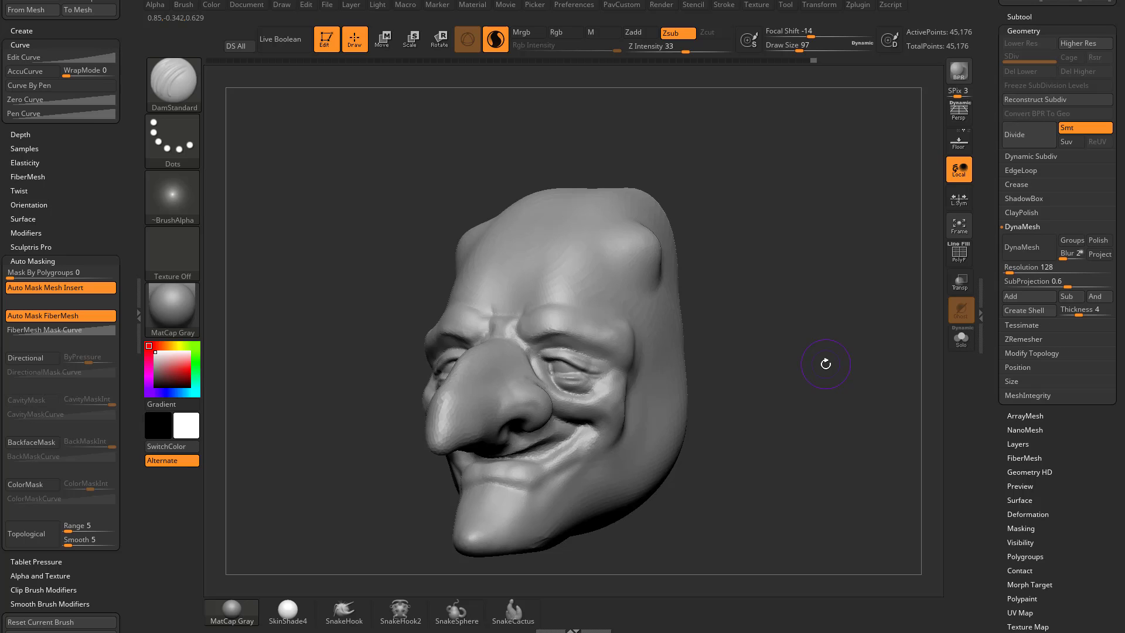
mouse_move(749, 259)
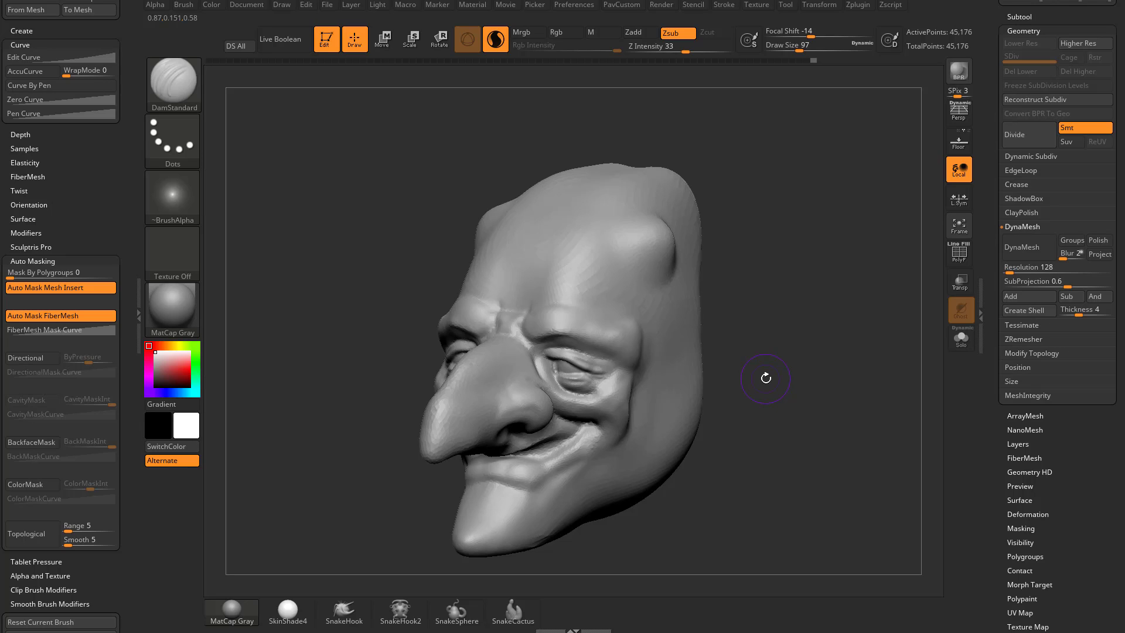
mouse_move(846, 111)
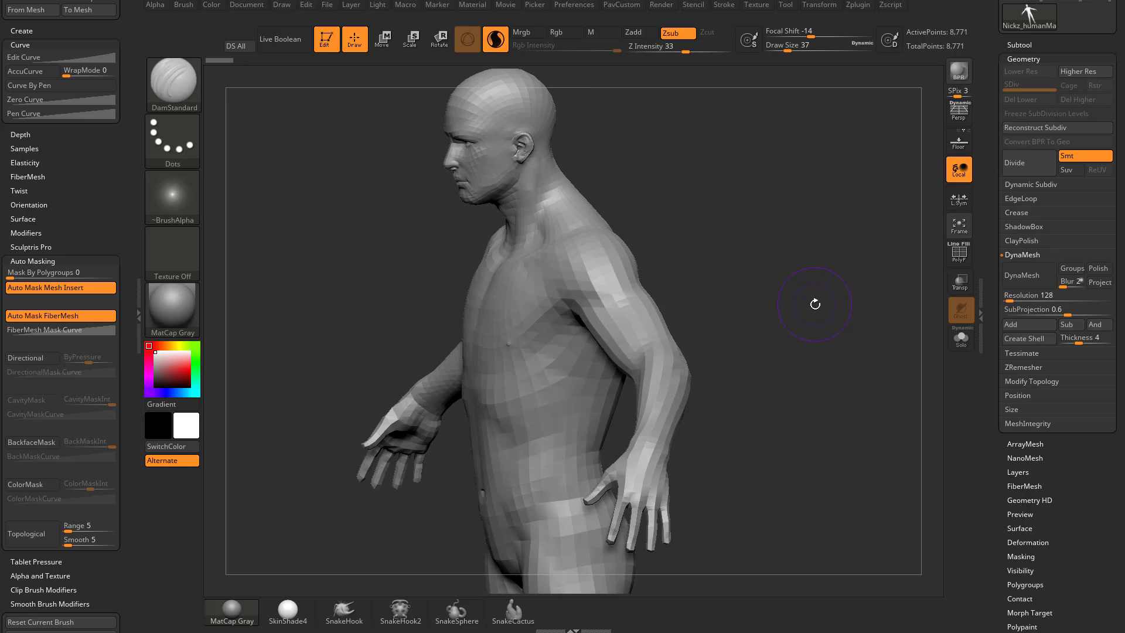
mouse_move(405, 420)
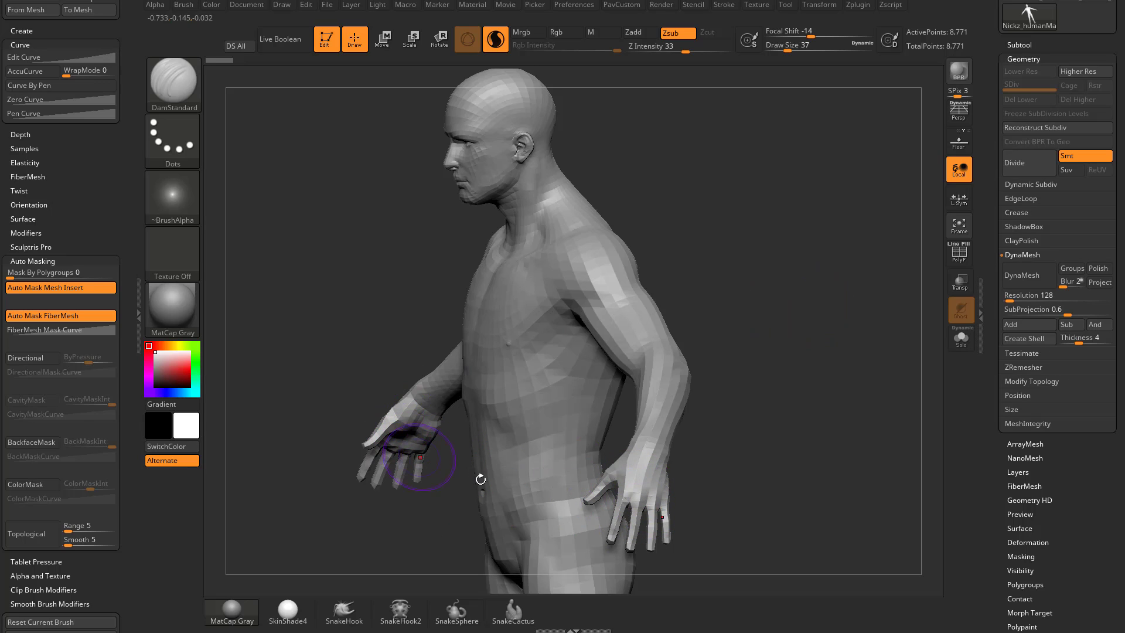
mouse_move(555, 473)
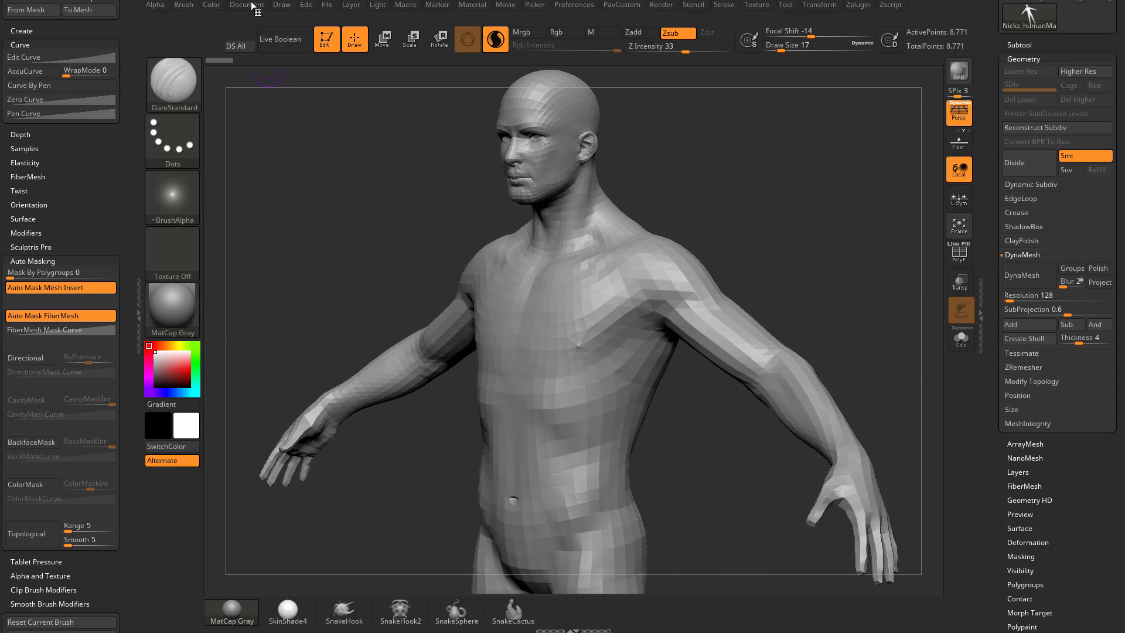
- Bring up the Draw menu so Persp and Angle Of View 50 can be docked left
left_click(281, 5)
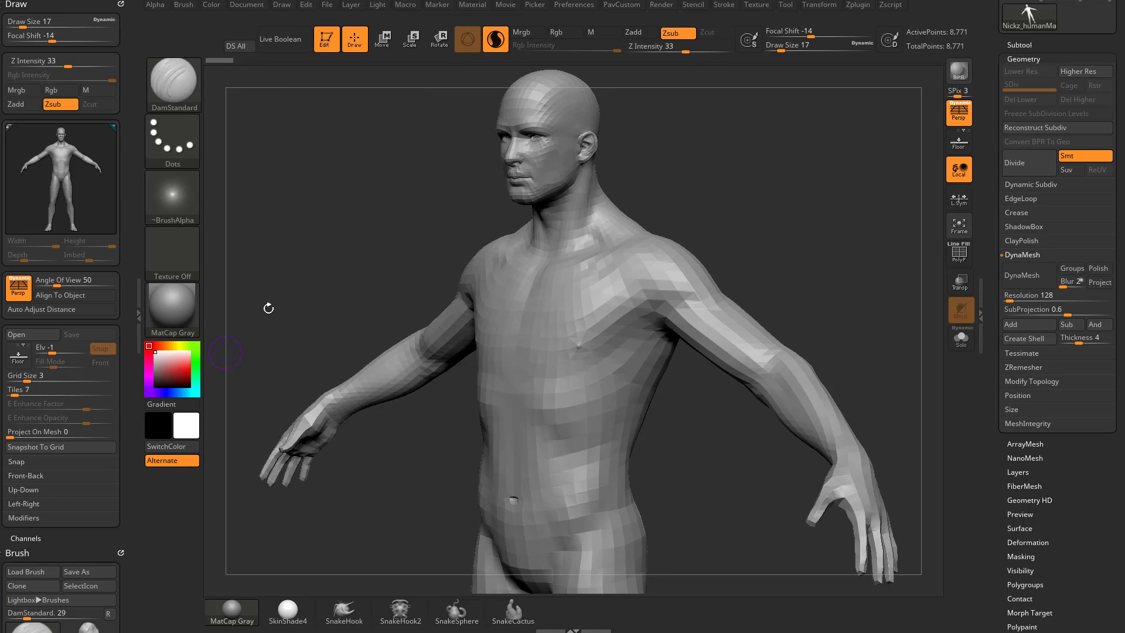
mouse_move(18, 288)
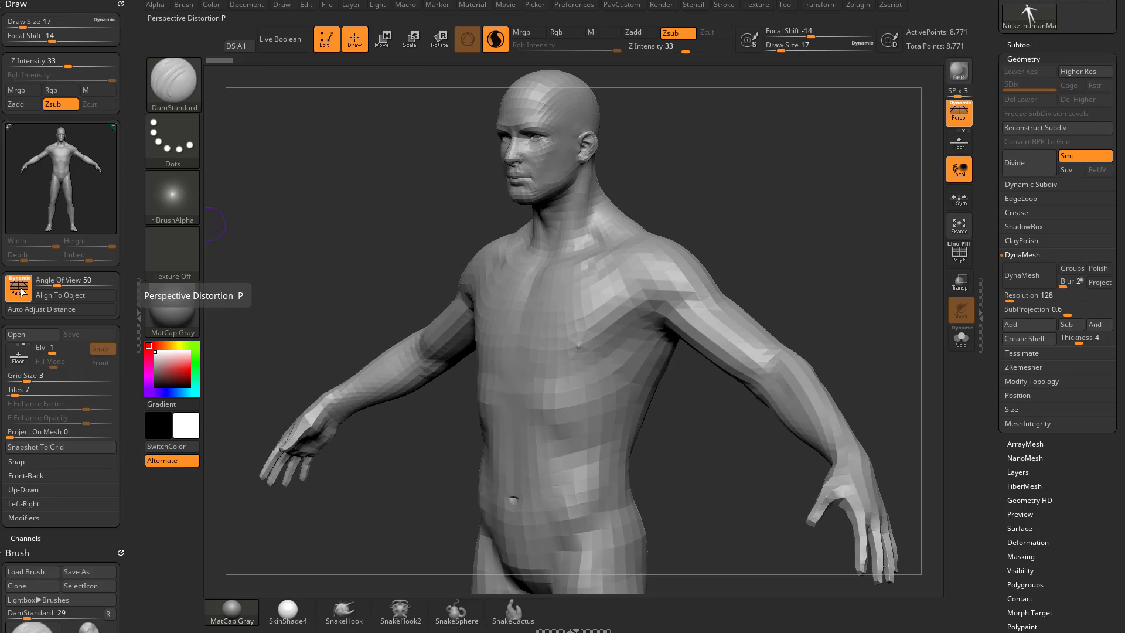
mouse_move(65, 279)
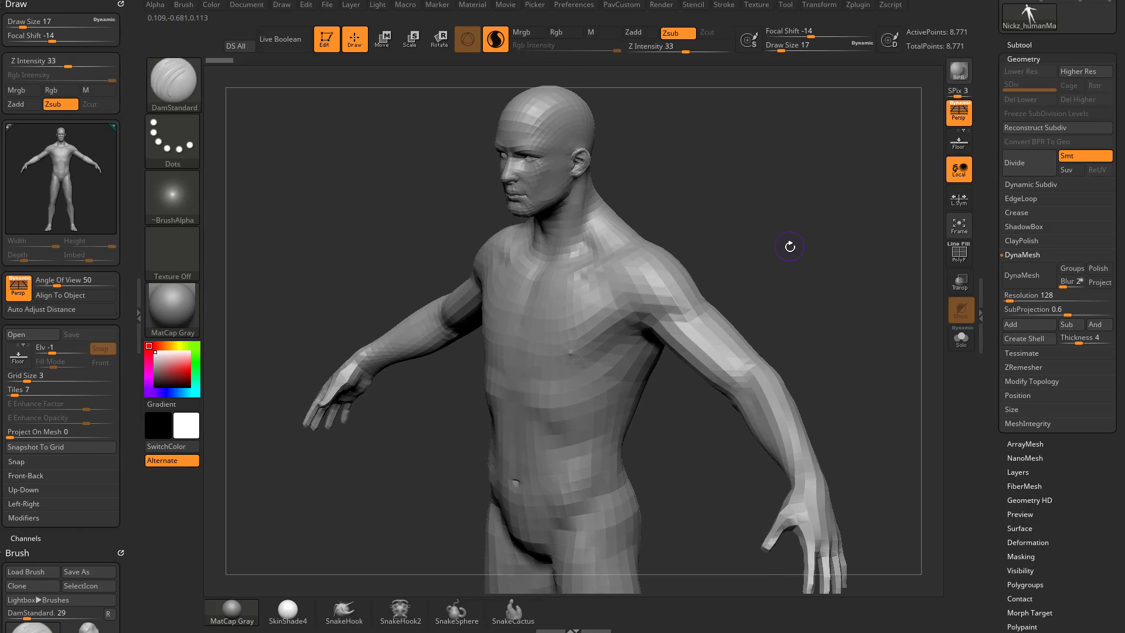
mouse_move(400, 202)
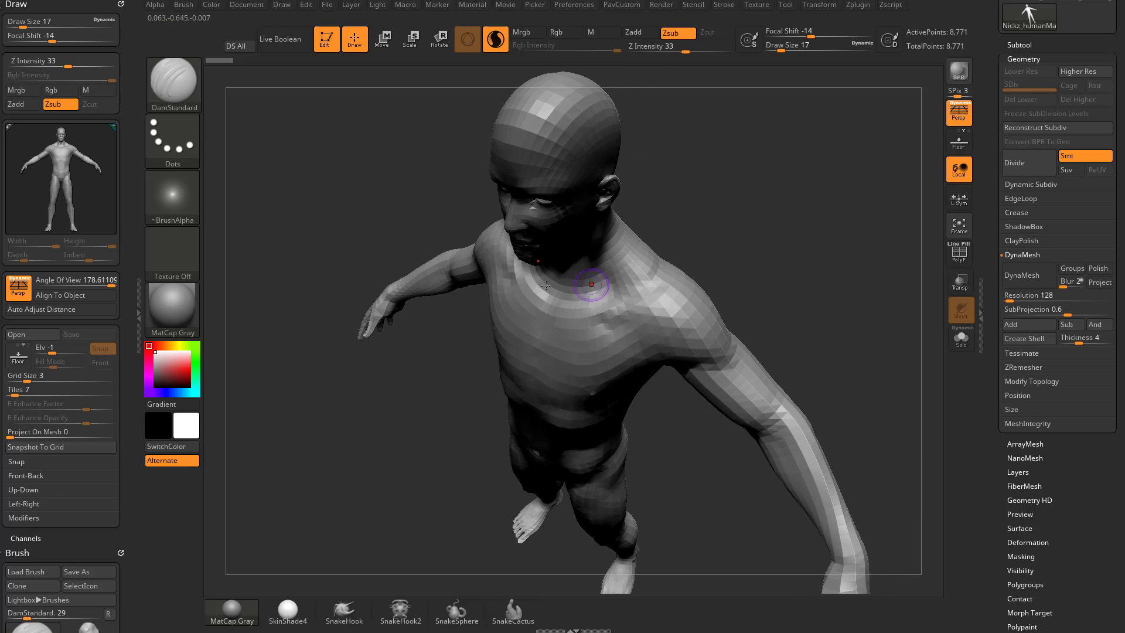
mouse_move(75, 279)
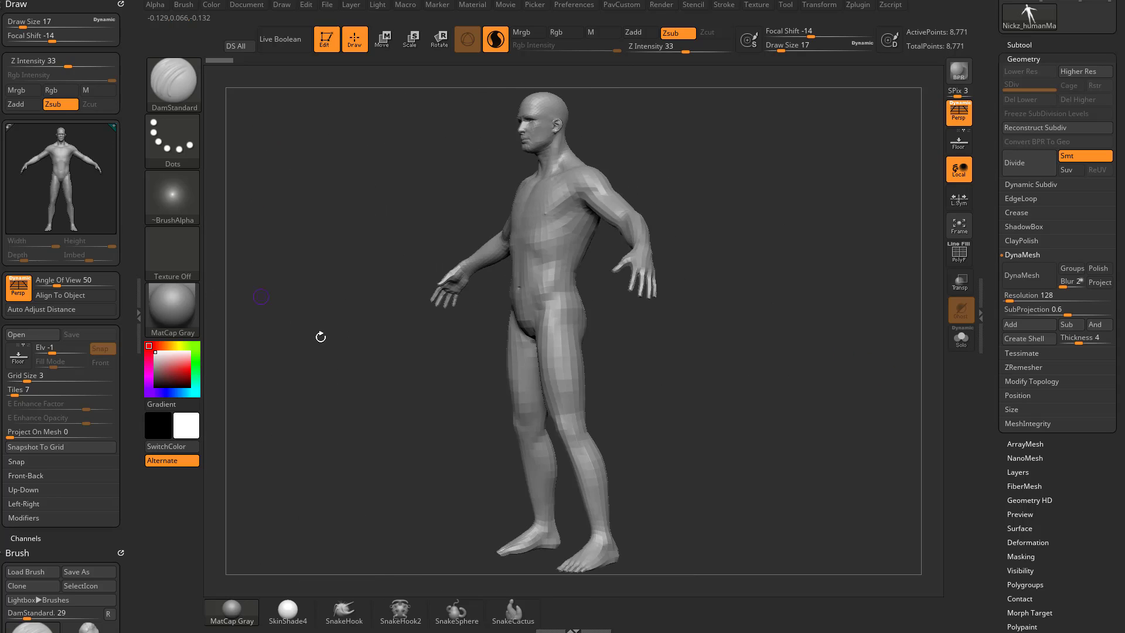
mouse_move(863, 351)
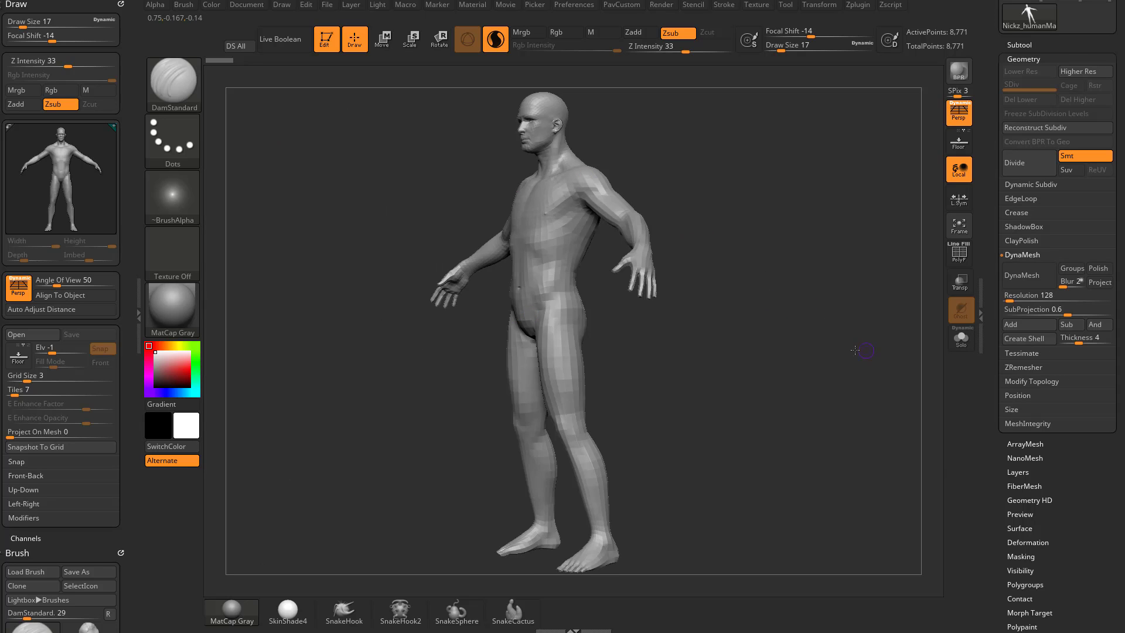